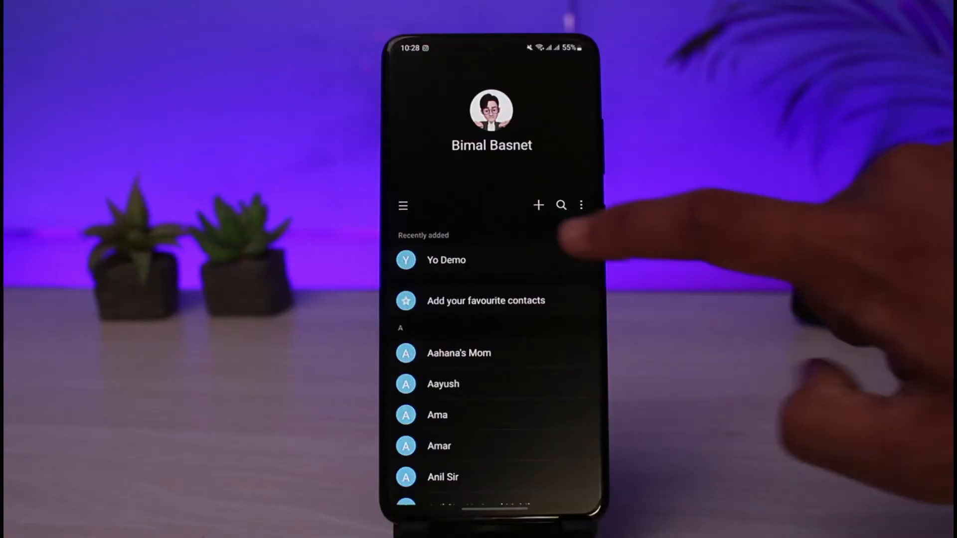
- Open Merge contacts from Manage contacts in the Samsung Contacts menu
click(403, 205)
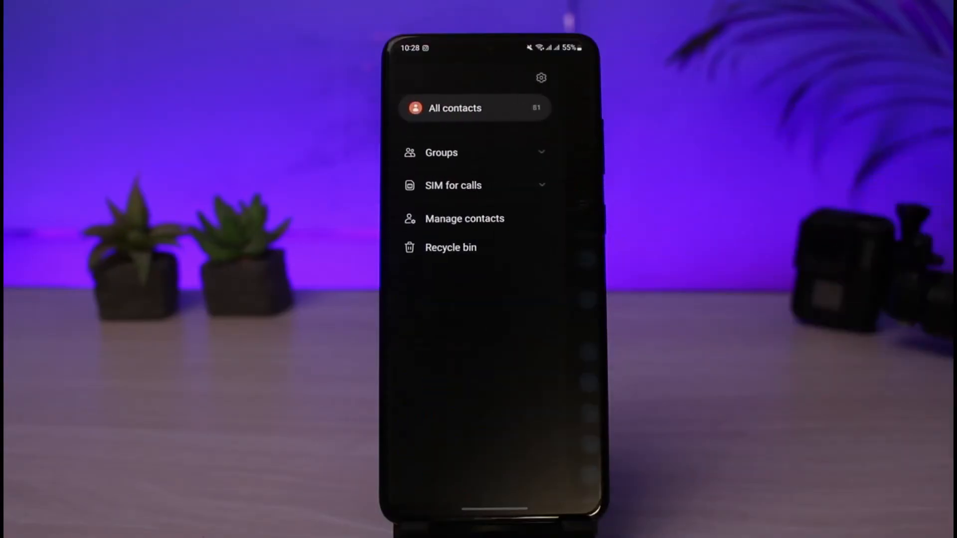
click(464, 218)
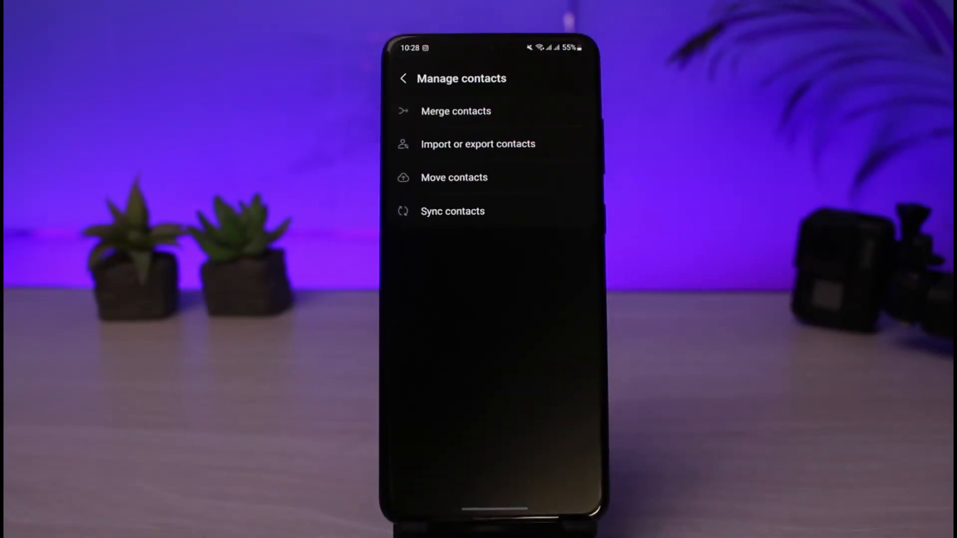
click(456, 111)
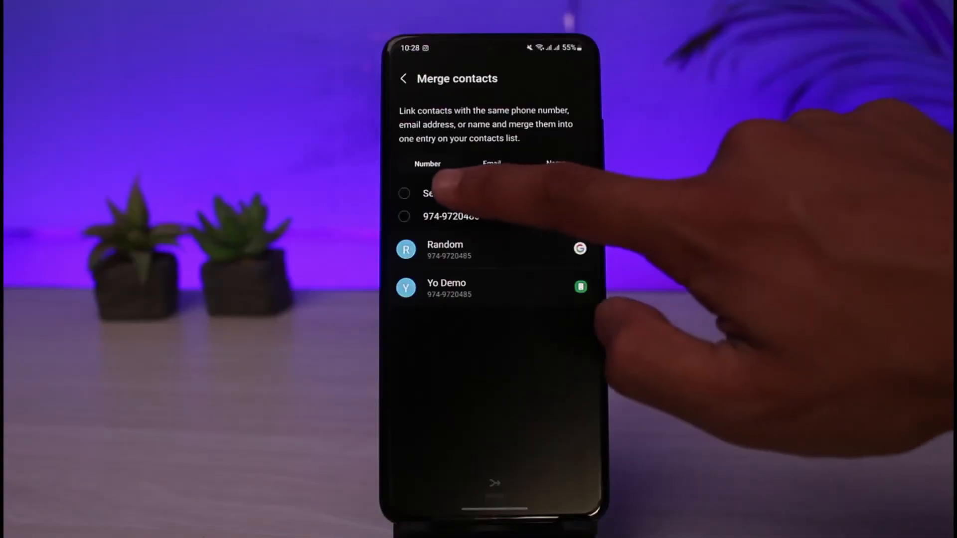
- Leave Samsung Contacts and bring up the phone's app drawer
click(405, 193)
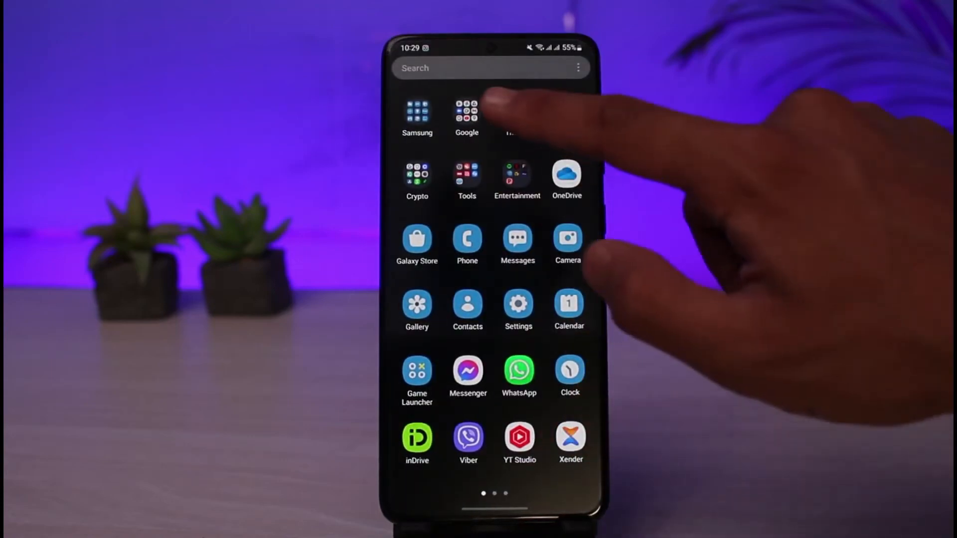
- Search Play Store for 'google contacts' and open the Contacts by Google LLC page
click(467, 113)
text(g)
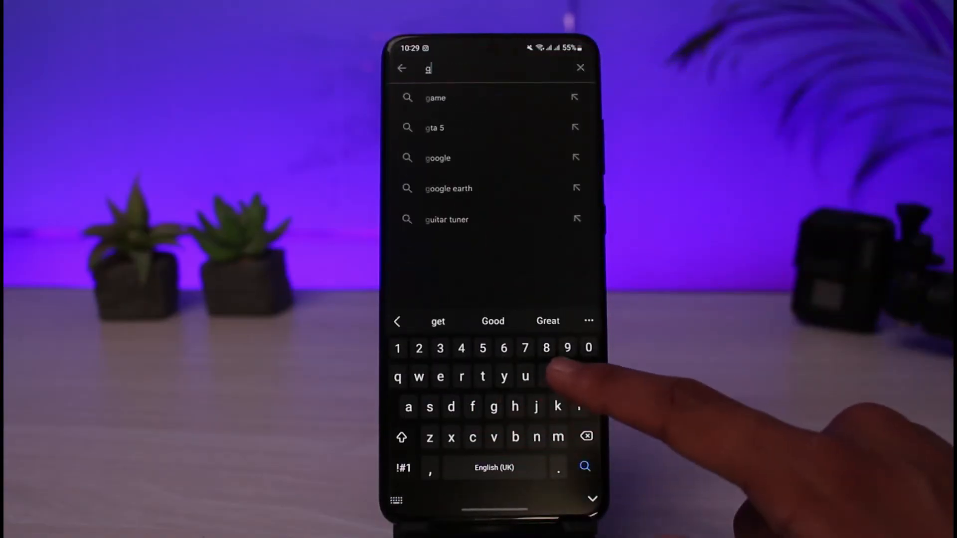
text(oogle c)
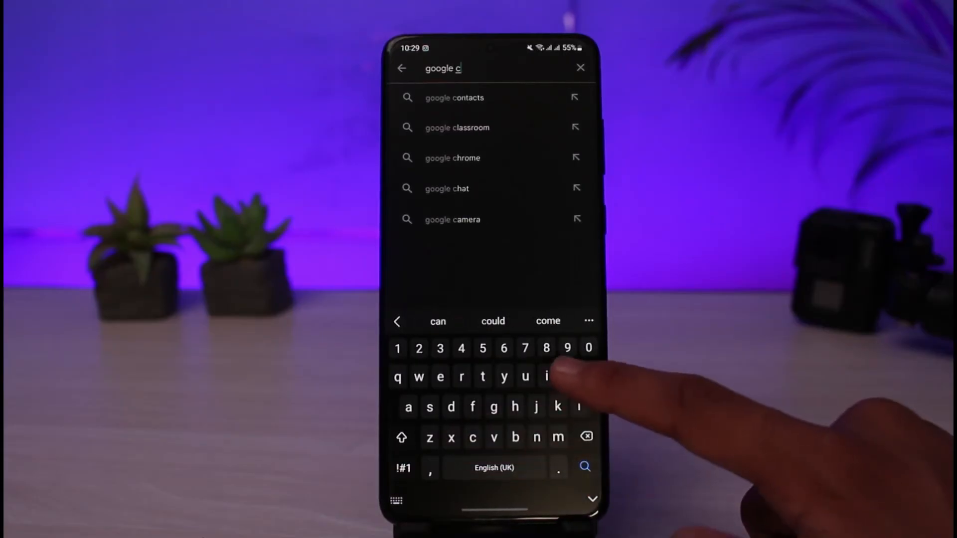
click(454, 98)
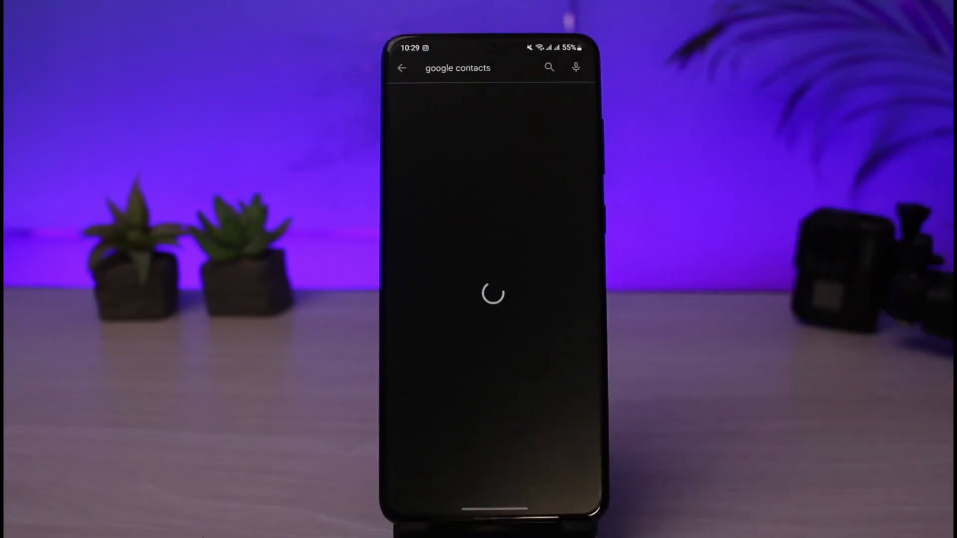
click(457, 105)
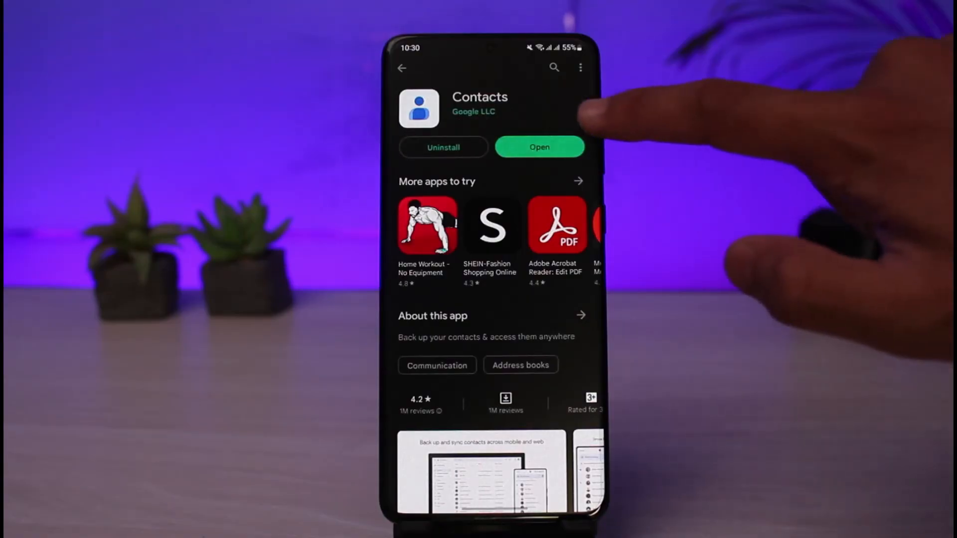
- Launch Google Contacts, keep device contact sync and backup off, and scroll the 81 contacts
click(539, 147)
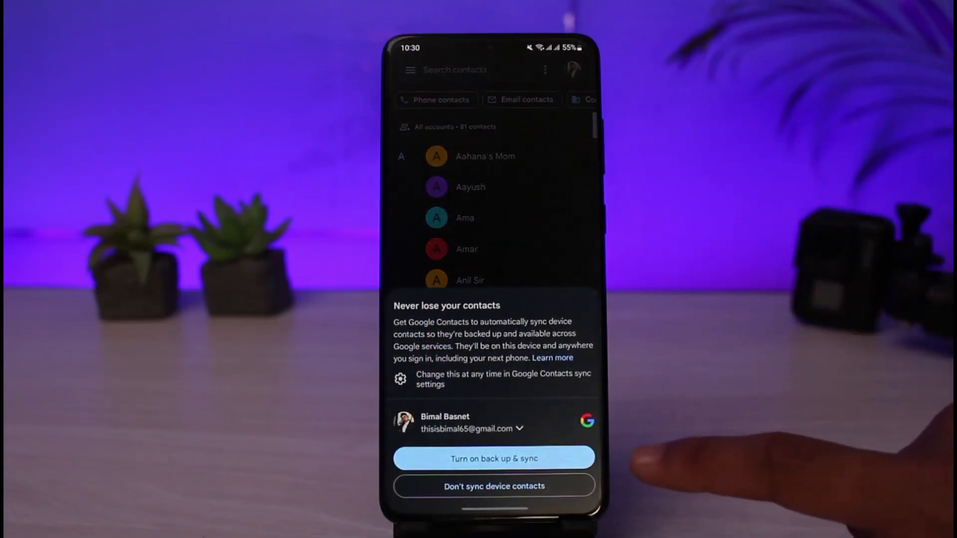
click(493, 486)
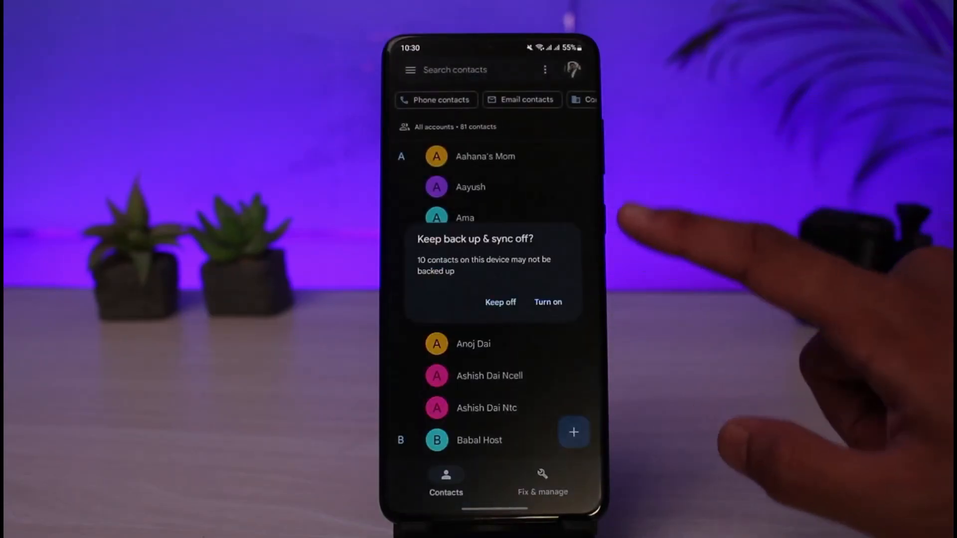
click(500, 302)
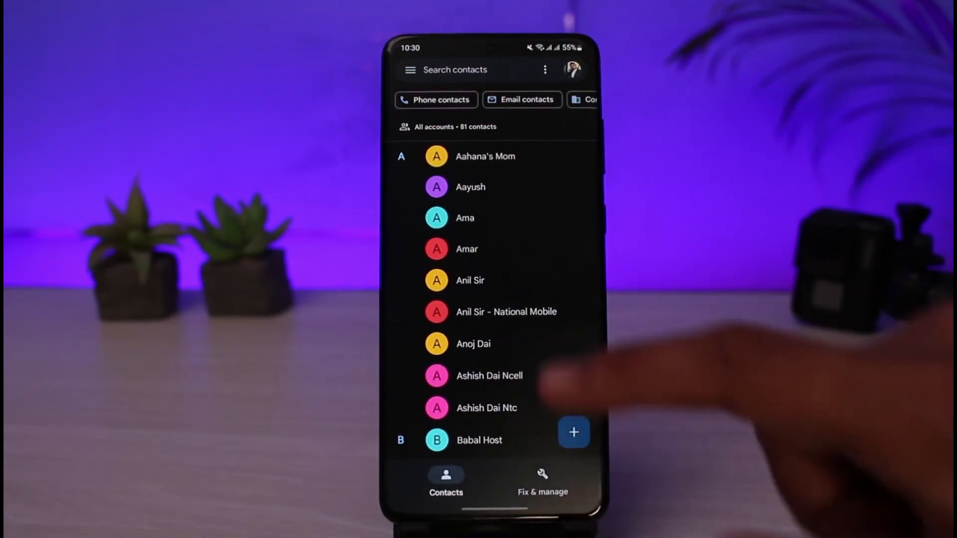
scroll(down, 3)
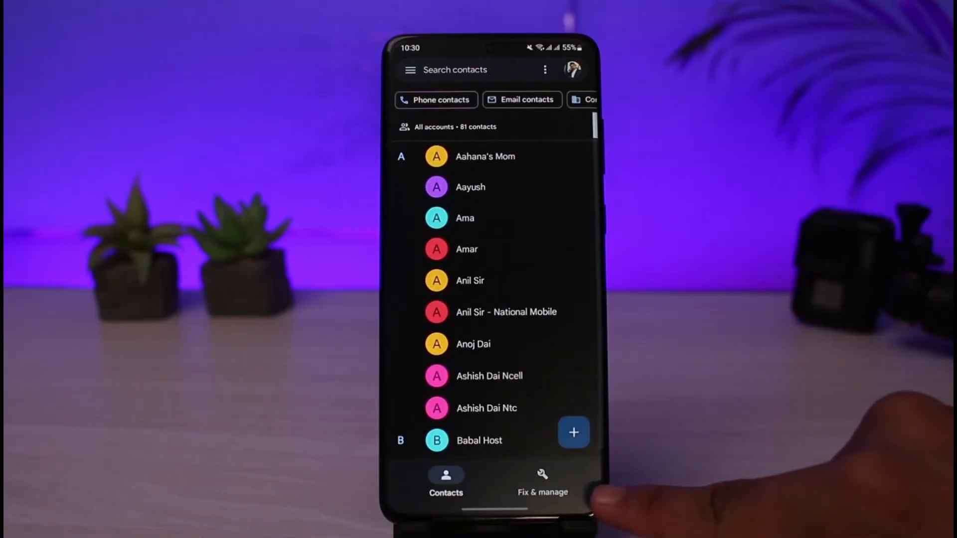
- Check Merge and fix under Fix & manage, dismiss the tips card, and return
click(541, 481)
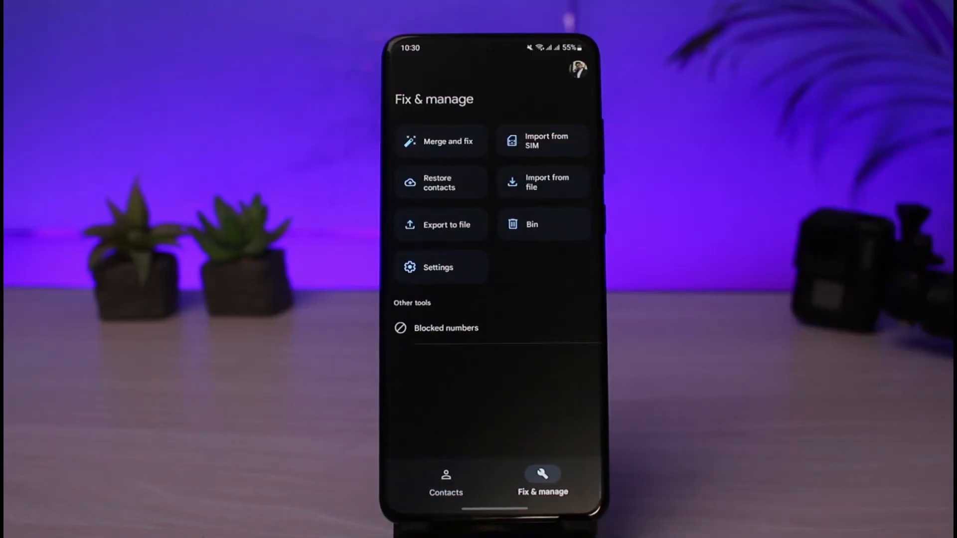
click(441, 142)
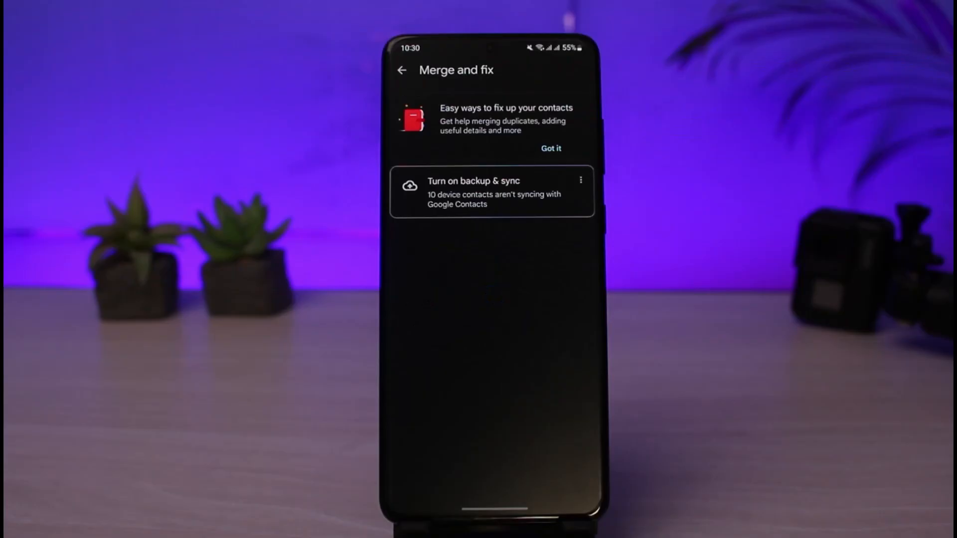
click(551, 149)
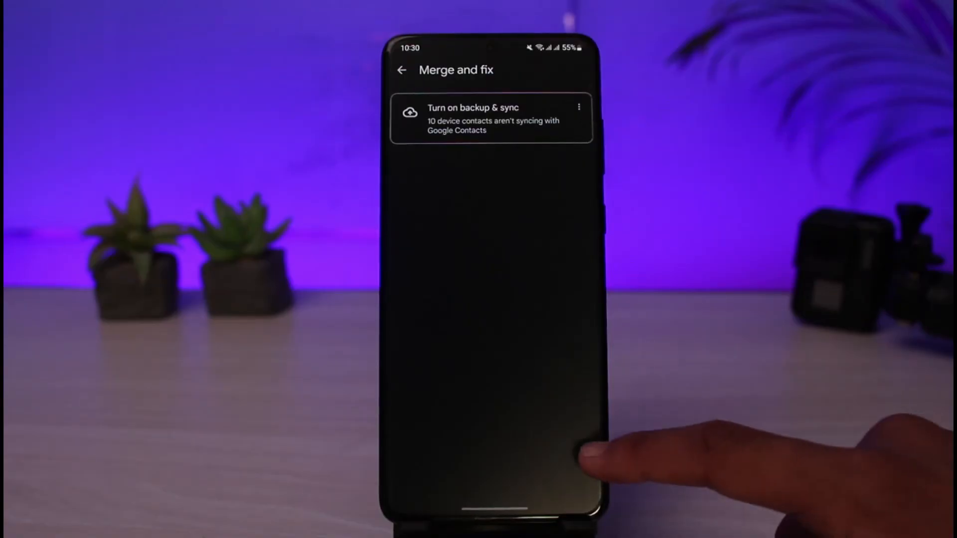
click(402, 70)
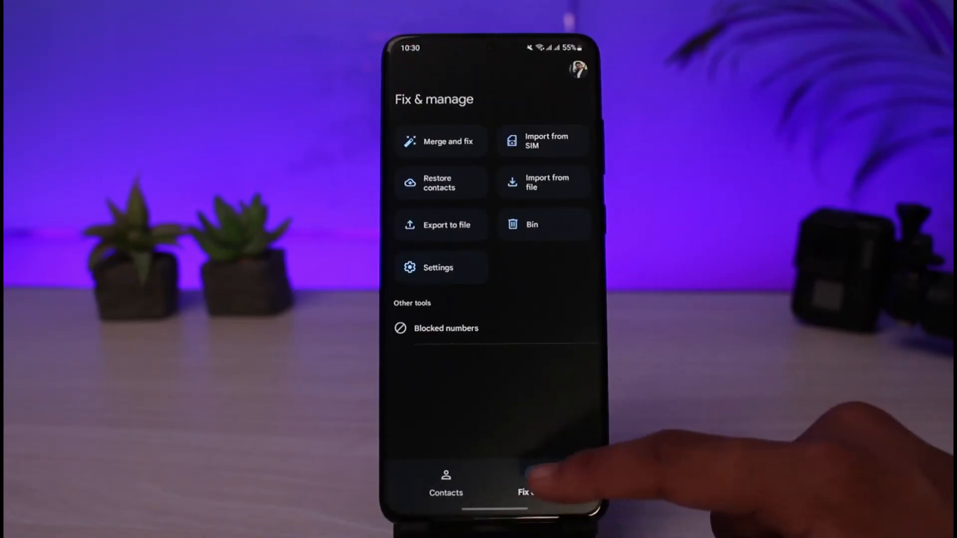